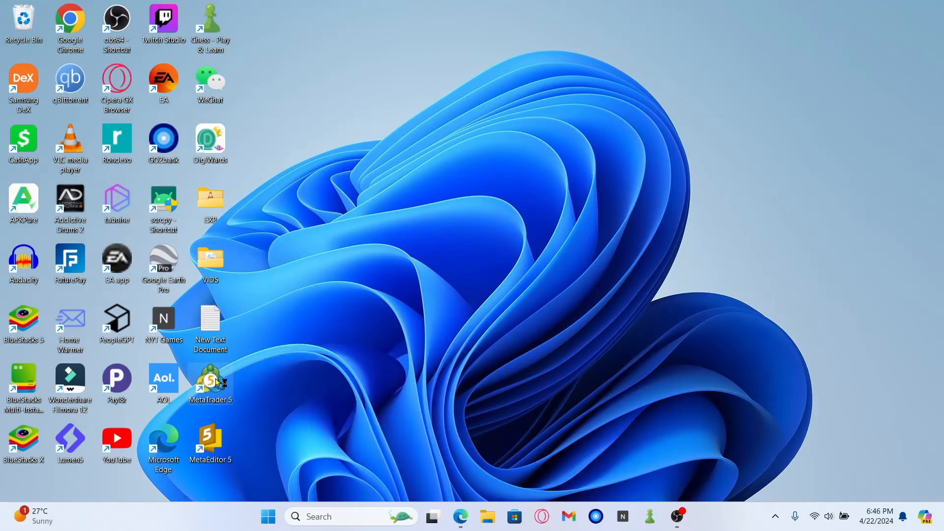
Step: Launch MetaTrader 5 from its desktop shortcut
{"action": "double_click", "coordinate": [211, 380]}
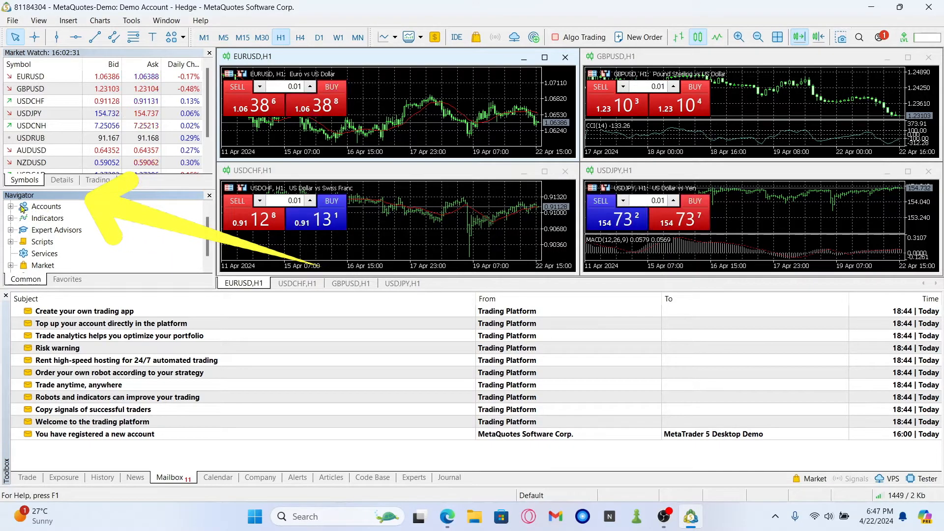
Step: Start Open an Account from the MetaQuotes-Demo server and proceed with MetaQuotes Software Corp
{"action": "left_click", "coordinate": [10, 206]}
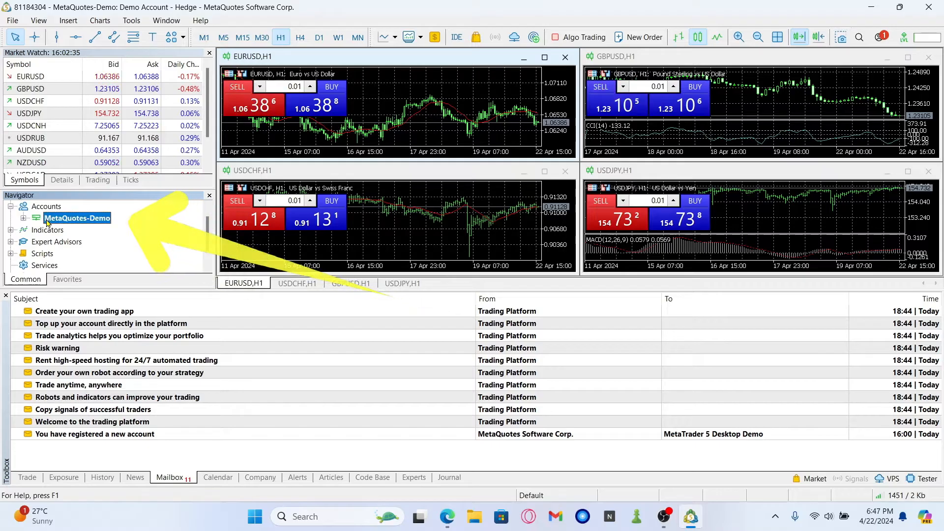
{"action": "right_click", "coordinate": [77, 229]}
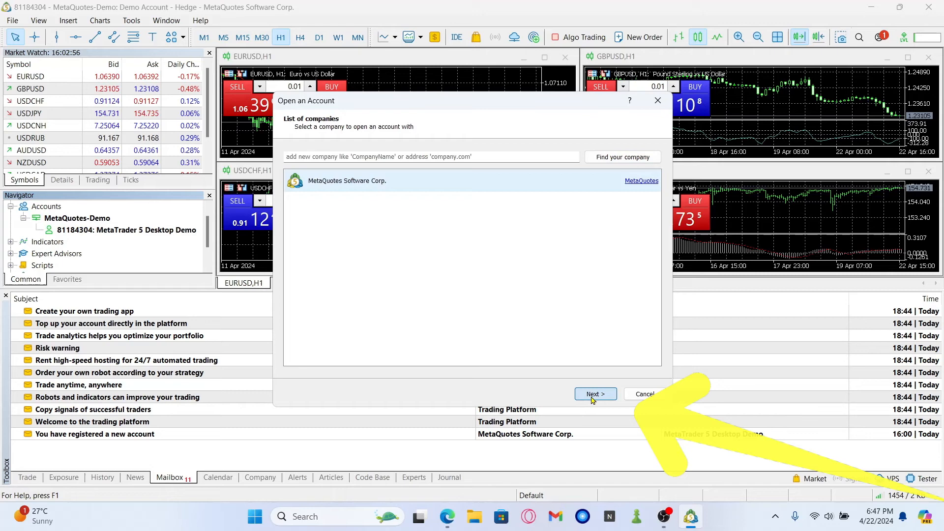
{"action": "left_click", "coordinate": [594, 393]}
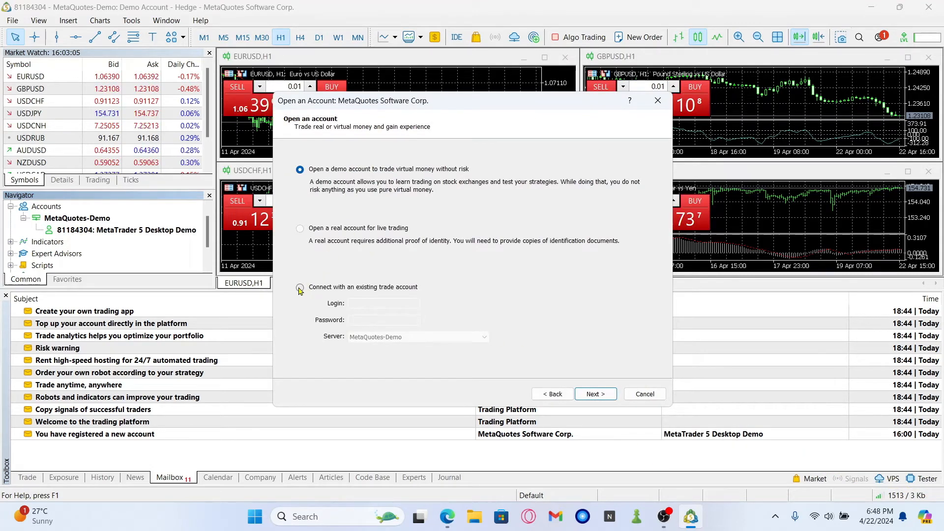
Step: Connect with an existing trade account on the MetaQuotes-Demo server and finish the wizard
{"action": "left_click", "coordinate": [299, 287]}
{"action": "type", "text": "165465165"}
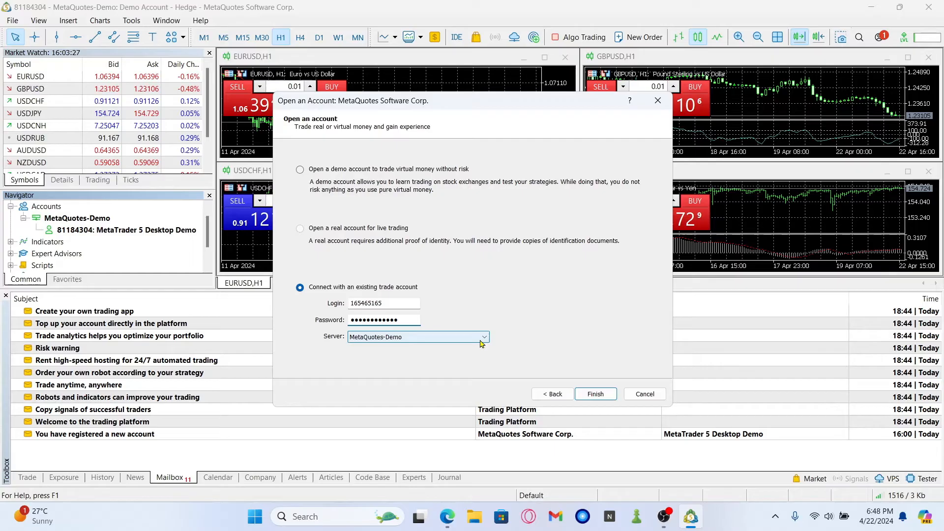
{"action": "left_click", "coordinate": [484, 337]}
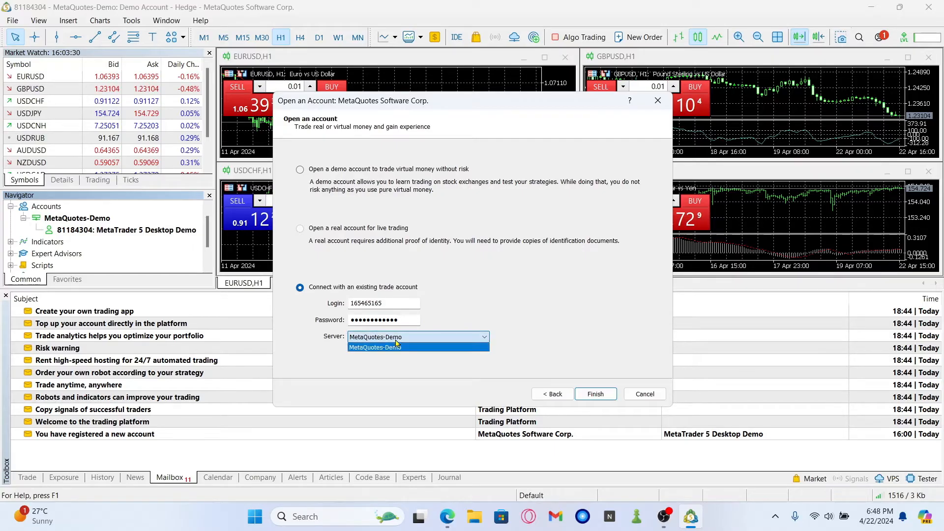
{"action": "left_click", "coordinate": [374, 347]}
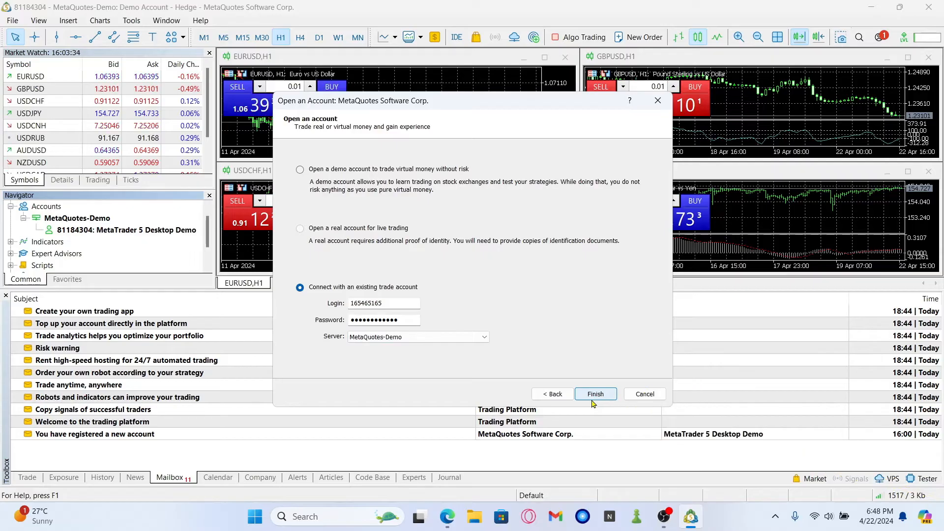
{"action": "mouse_move", "coordinate": [519, 356]}
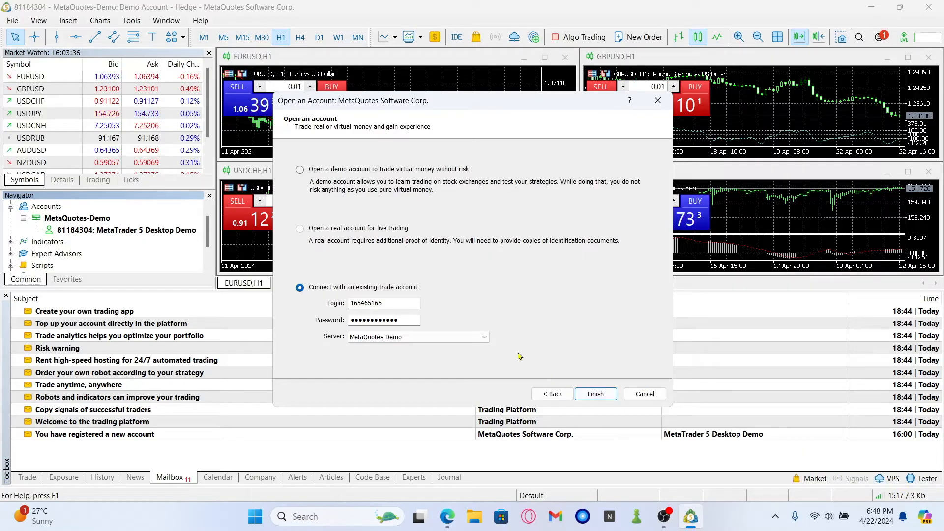
{"action": "mouse_move", "coordinate": [307, 240]}
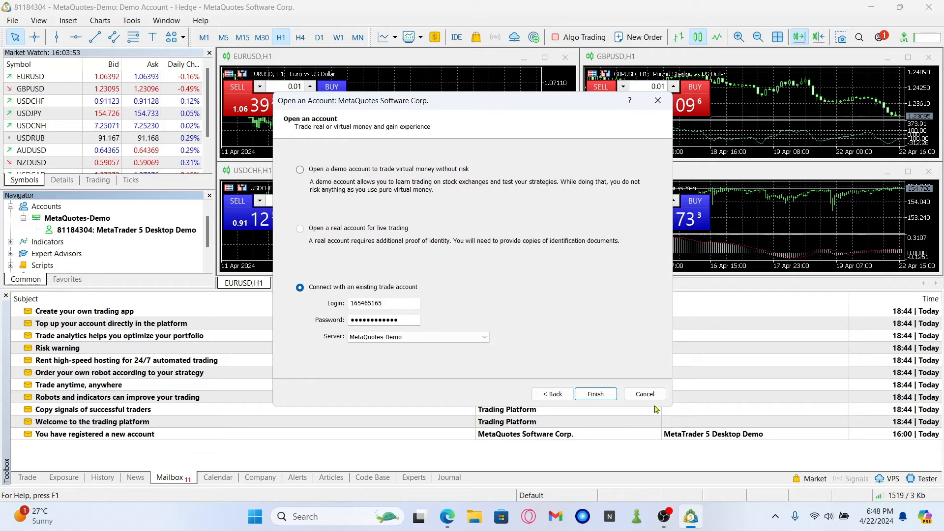
{"action": "left_click", "coordinate": [595, 393]}
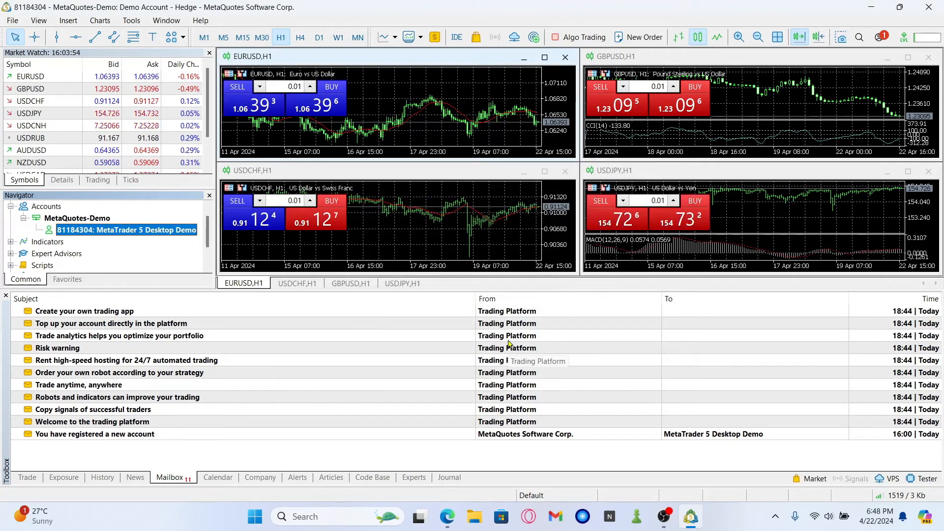